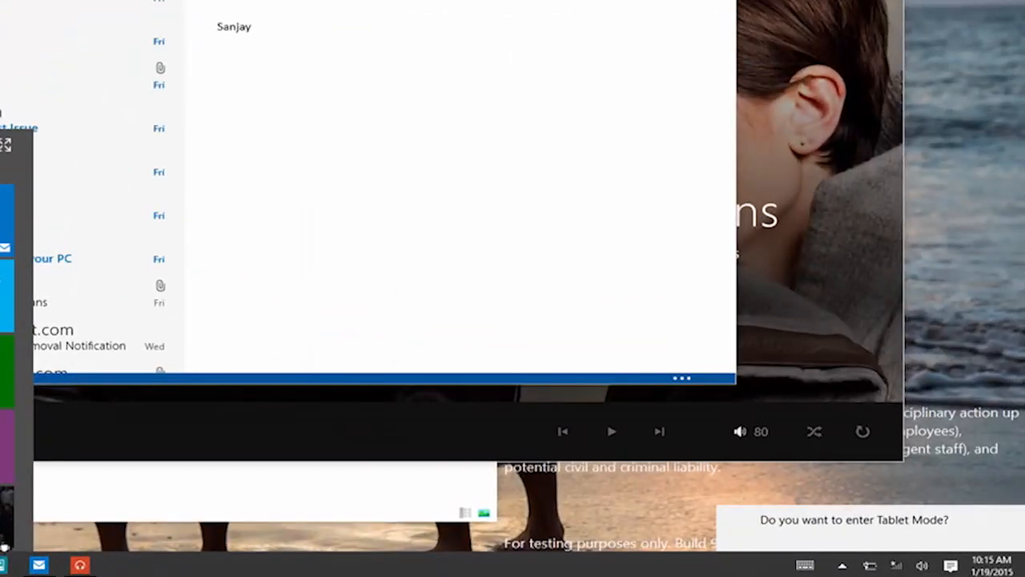
# Enter Tablet Mode for the full-screen Start layout, then leave Tablet Mode again.
pyautogui.click(12, 567)
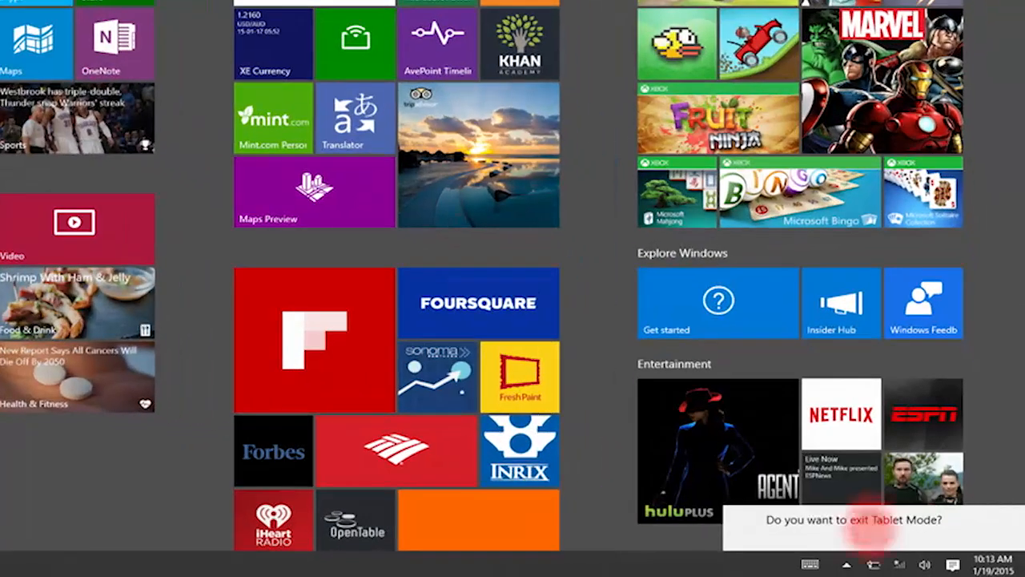
pyautogui.click(861, 519)
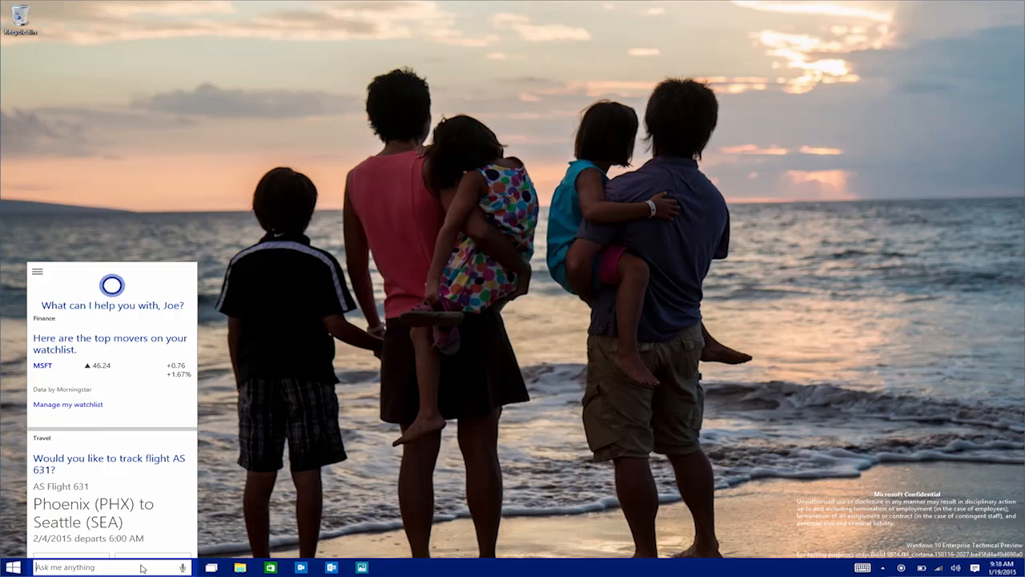
# Browse Cortana's home cards and the Notebook interests: routine, finance, news, sports, travel, weather.
pyautogui.scroll(-3)
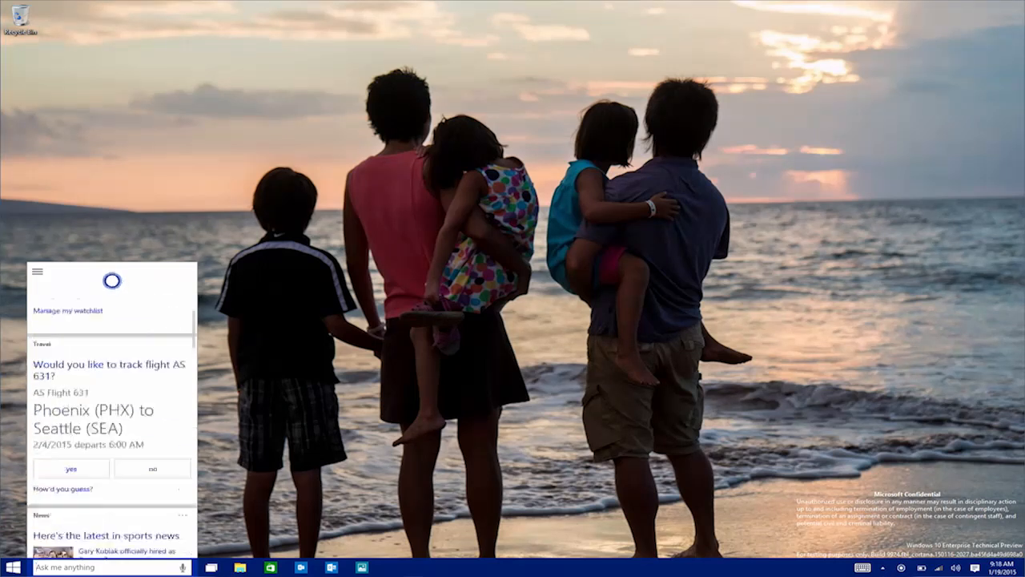
pyautogui.click(37, 271)
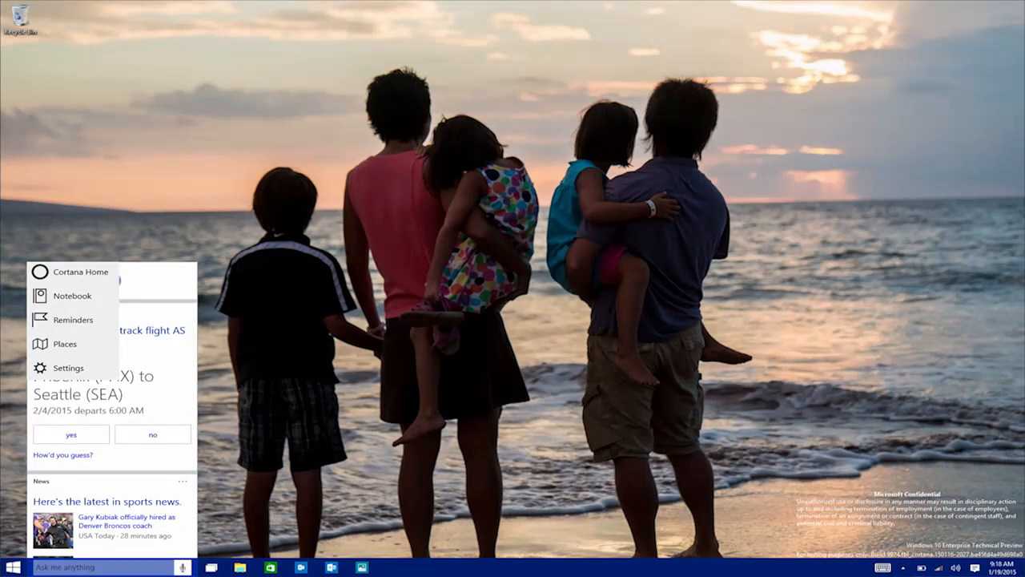
pyautogui.click(73, 296)
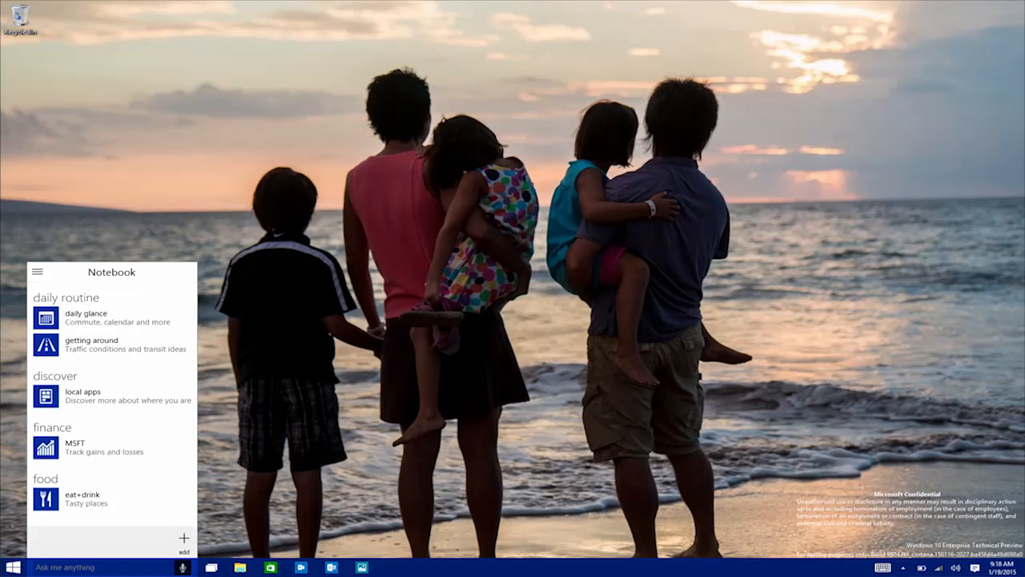
pyautogui.scroll(-3)
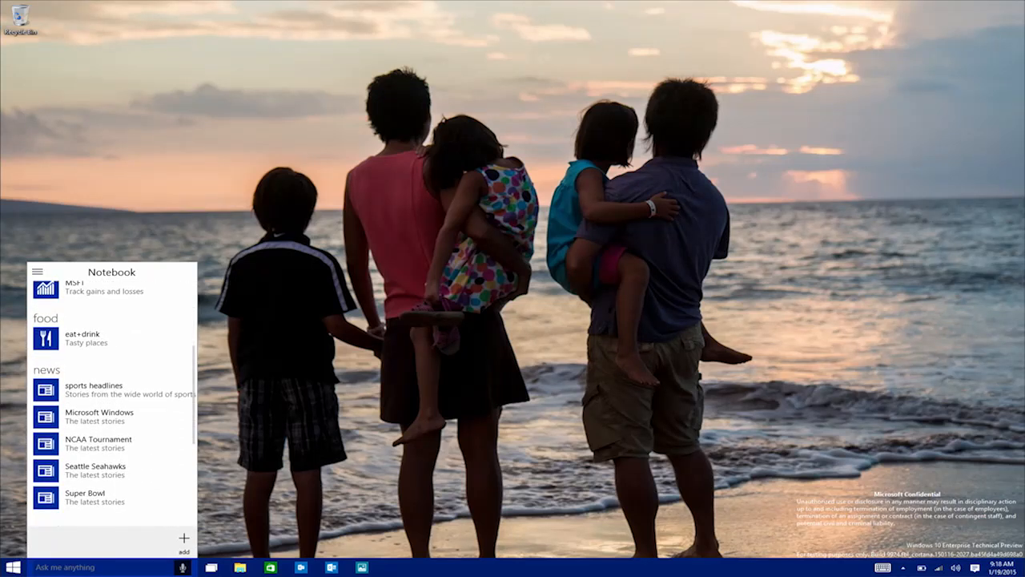
pyautogui.scroll(-3)
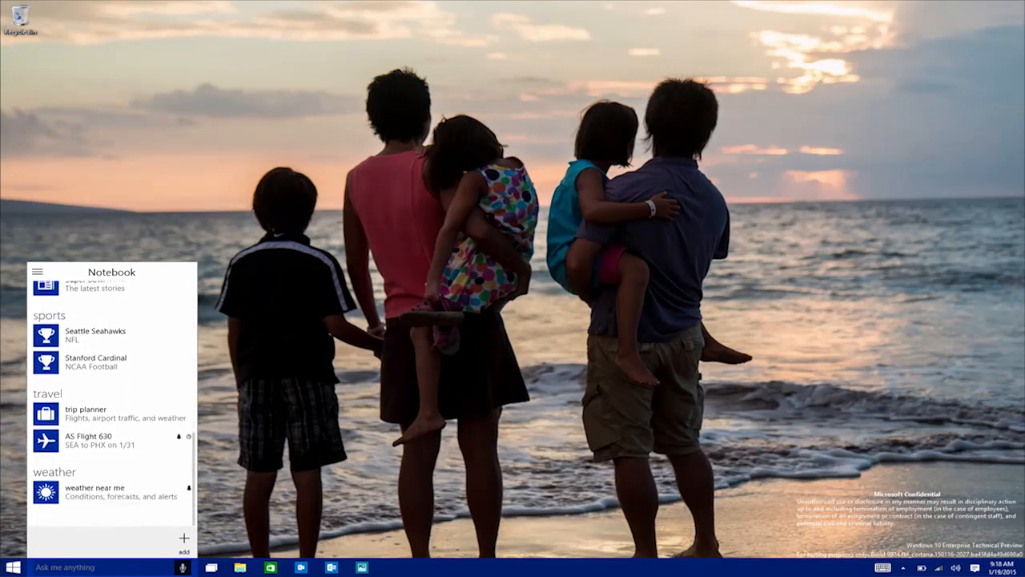
pyautogui.scroll(3)
pyautogui.write('s')
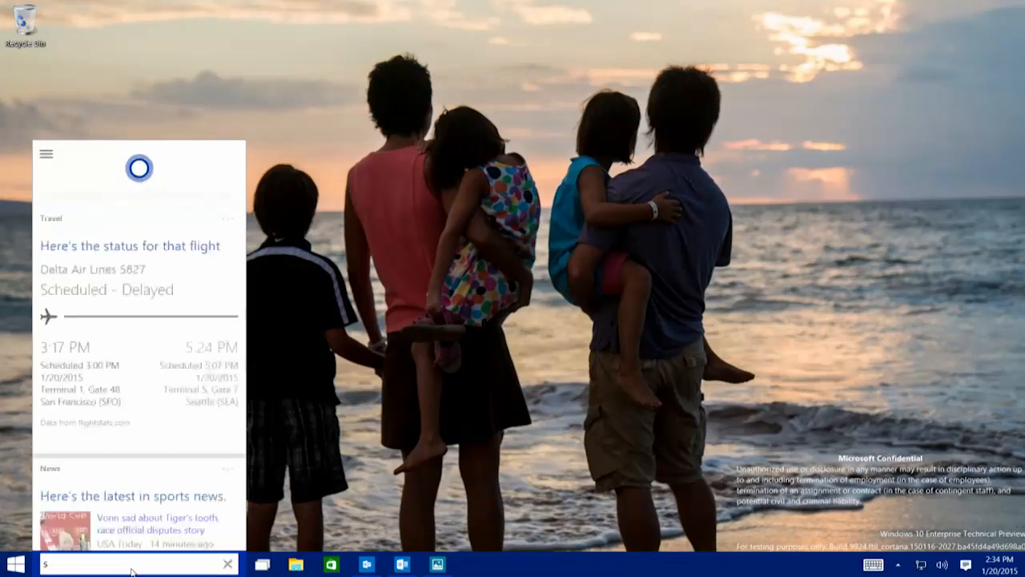
# Ask Cortana to send an email and fill in the recipient and subject 'The Seahawks'.
pyautogui.write('kype')
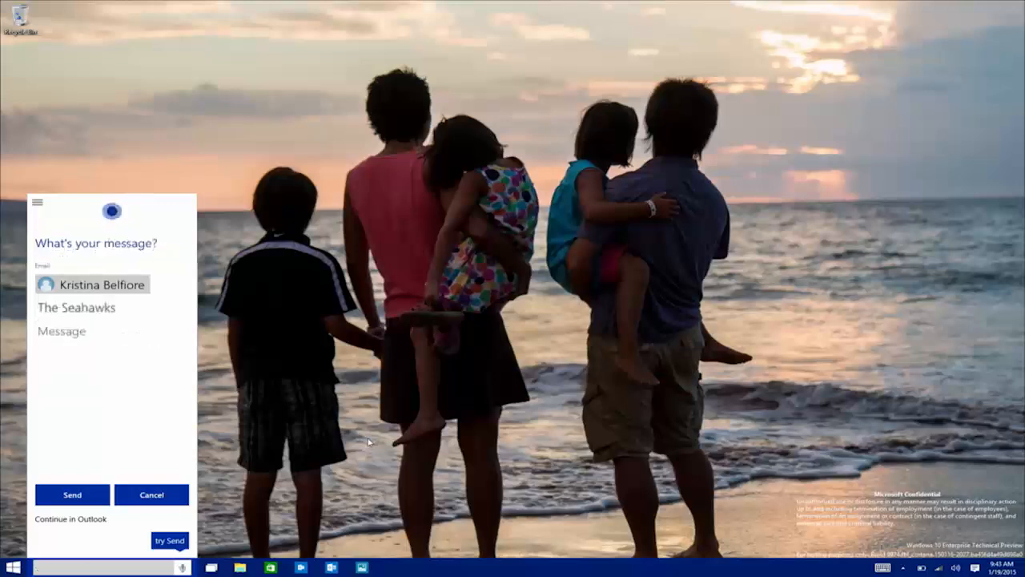
pyautogui.click(182, 567)
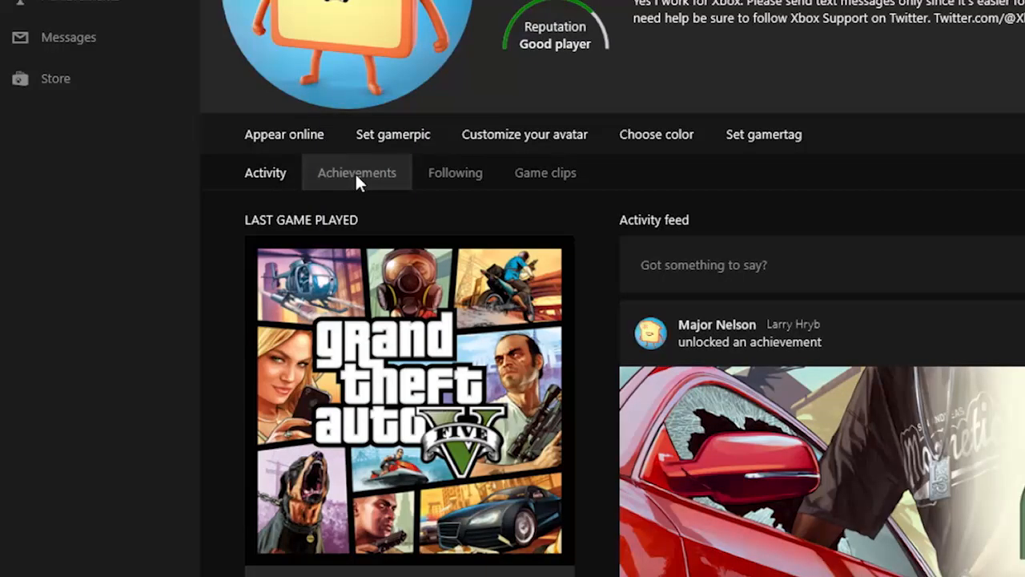
# Switch the Xbox gamer profile from its Activity feed to its Achievements.
pyautogui.click(454, 172)
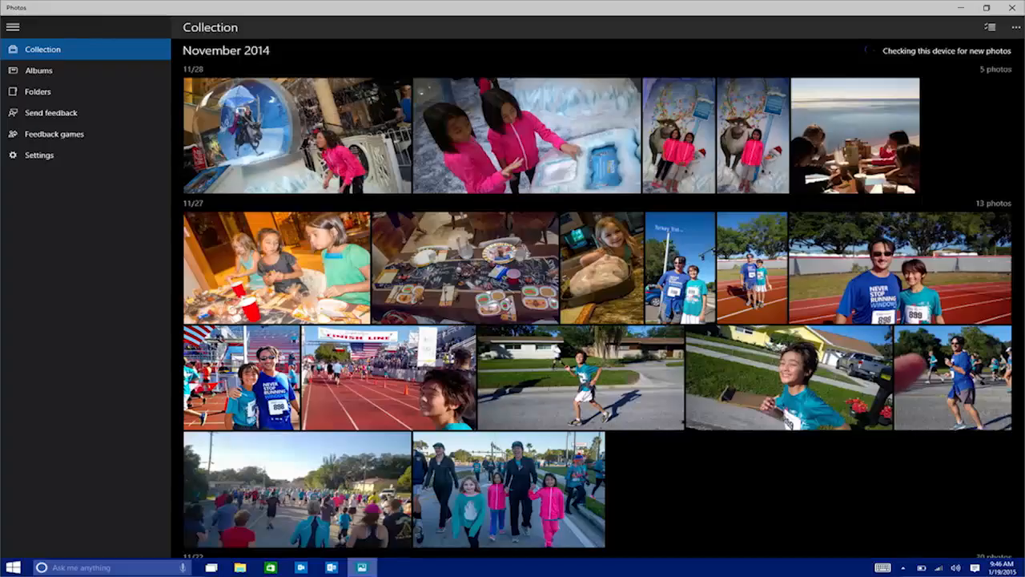
# Browse the November 2014 collection, view a photo full size, its settings, and the Color Me Rad 5K album.
pyautogui.scroll(-3)
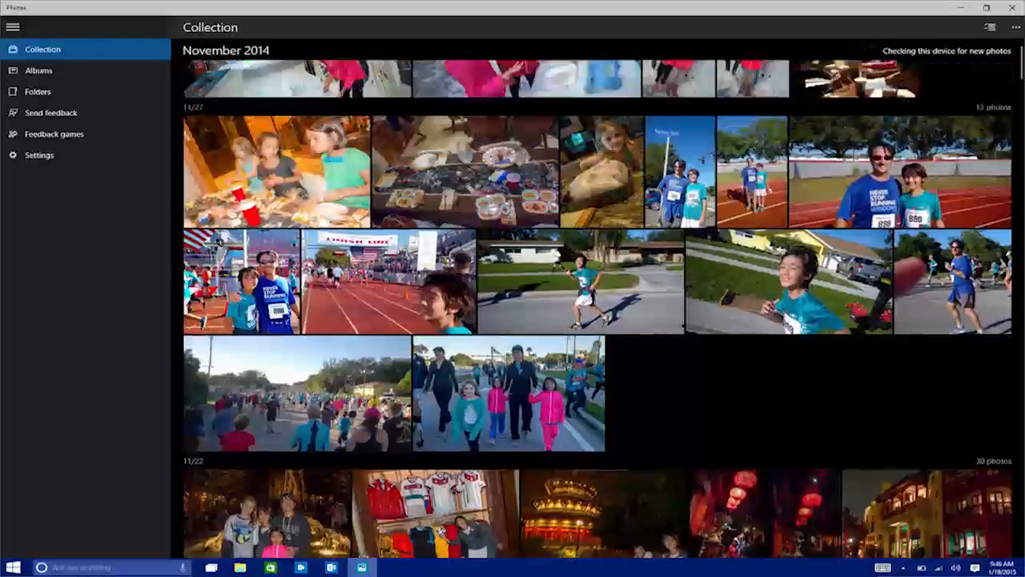
pyautogui.scroll(3)
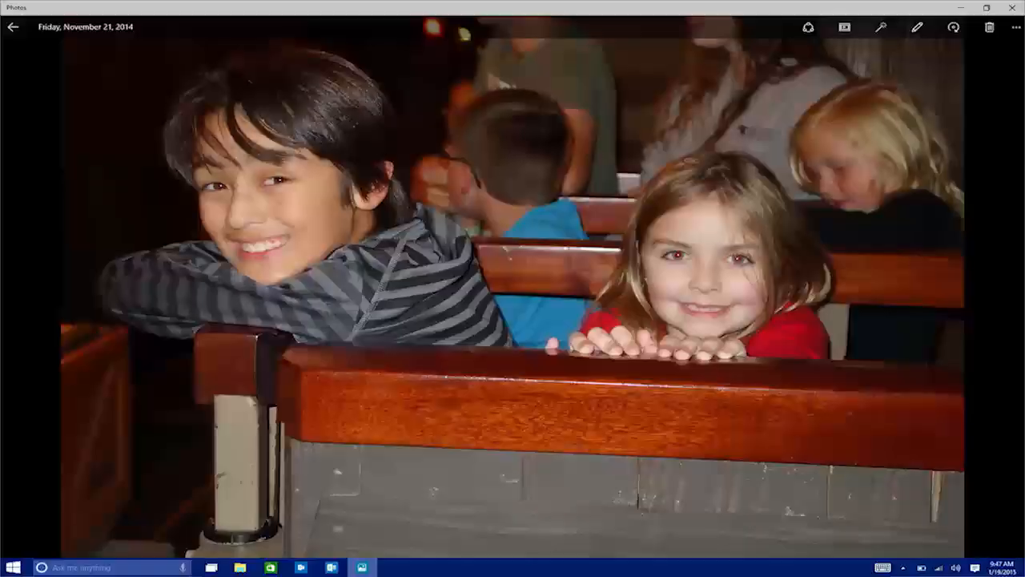
pyautogui.click(880, 26)
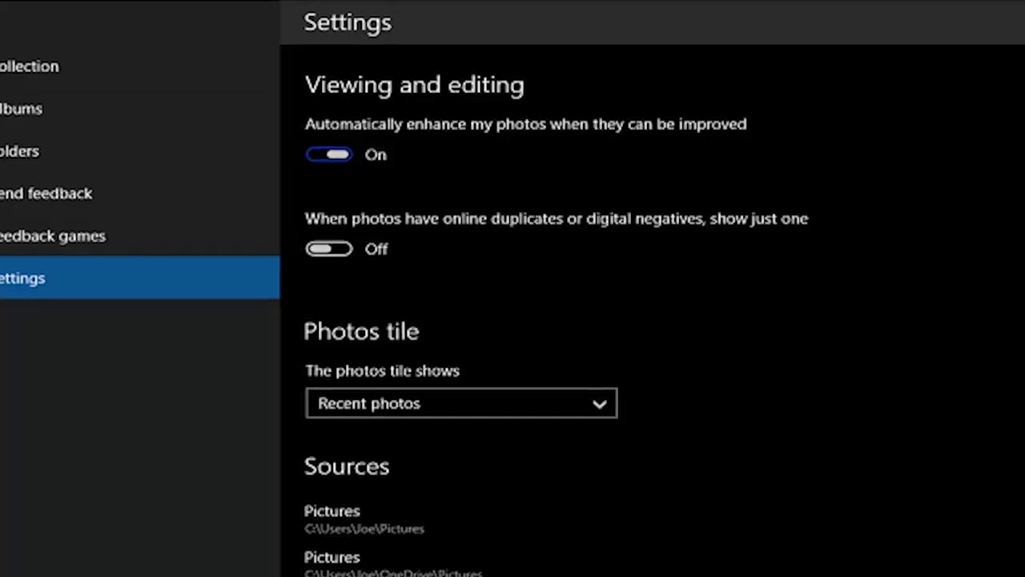
pyautogui.click(328, 247)
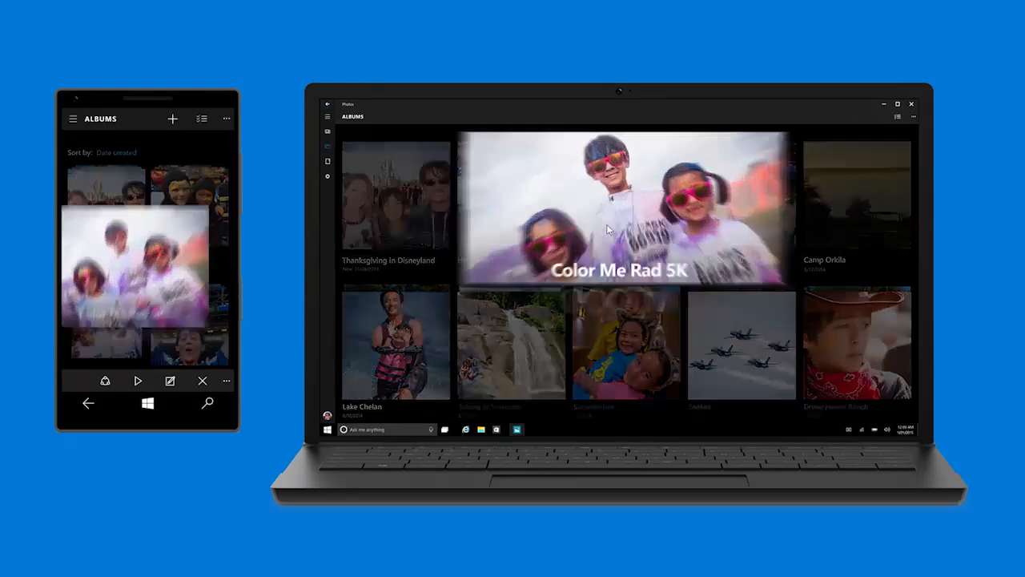
pyautogui.click(621, 208)
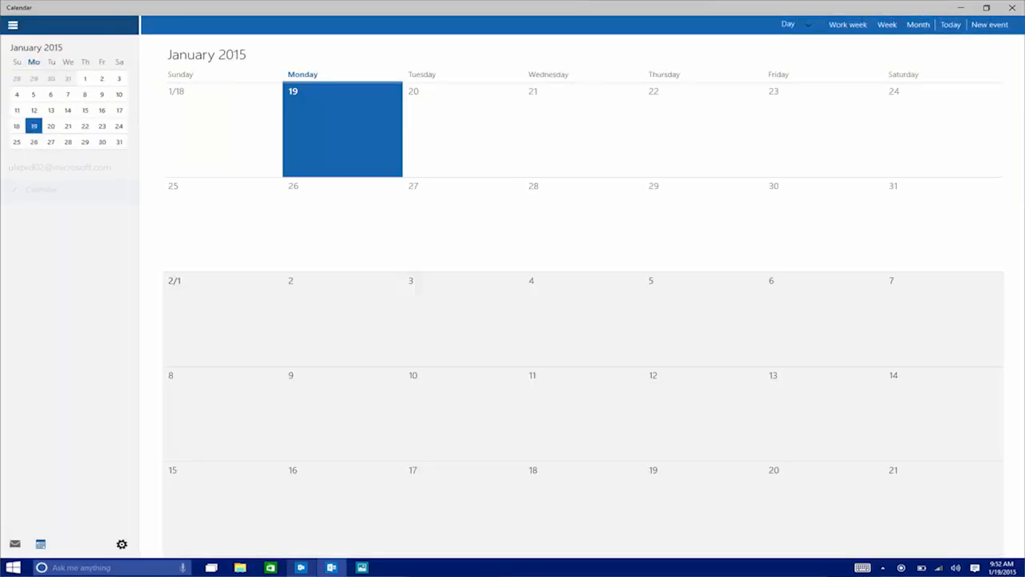
# Filter Music to OneDrive albums, show the Seattle–Bellevue route and remember where the car was parked.
pyautogui.click(15, 189)
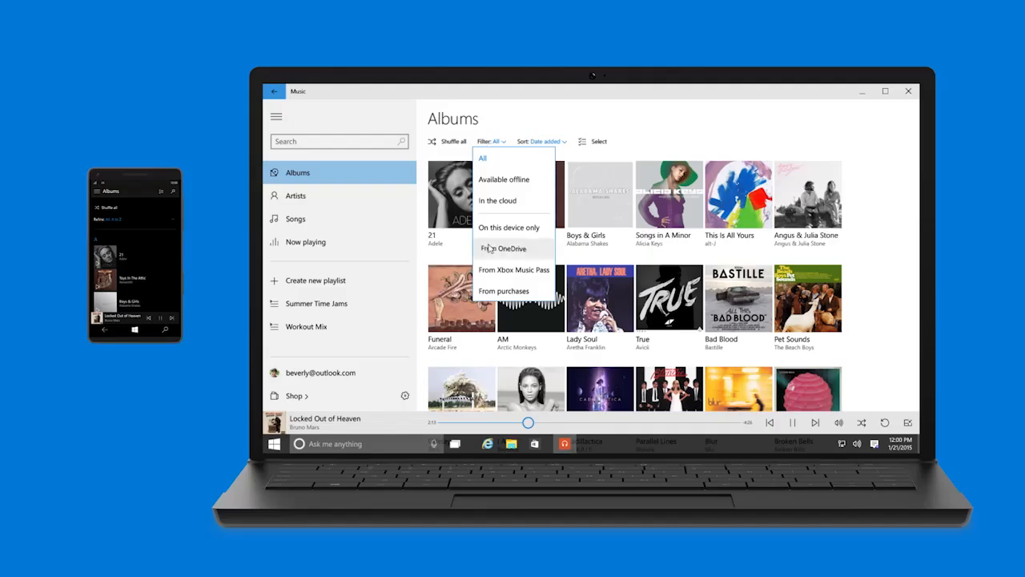
pyautogui.click(503, 248)
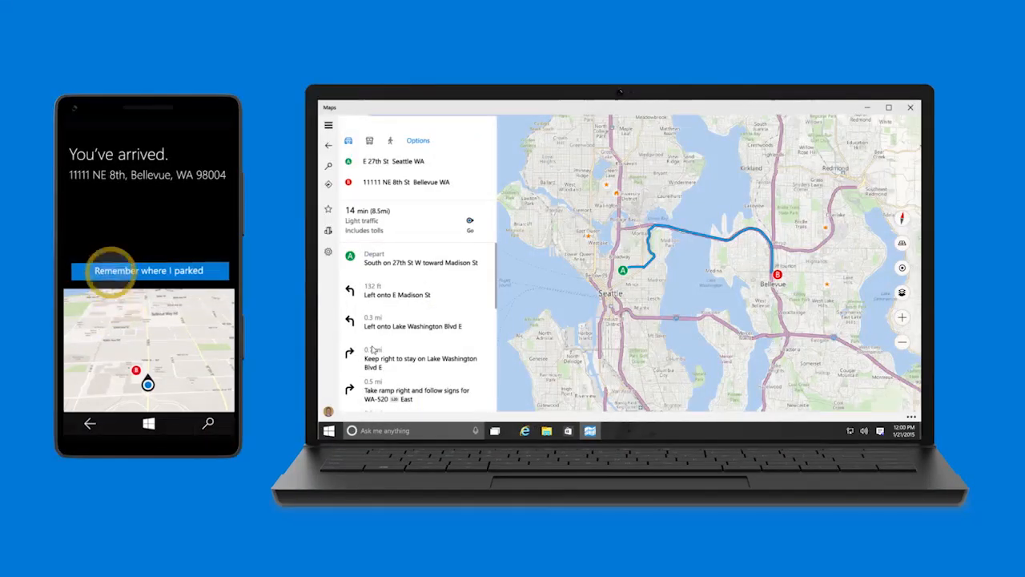
pyautogui.click(148, 270)
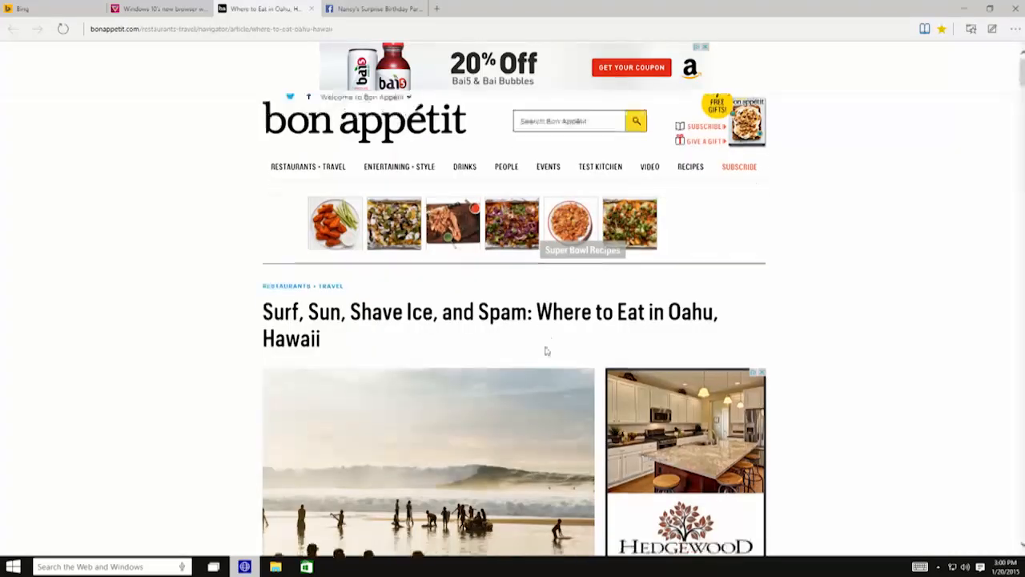
# Preview the Epicurious, msn, Skype and Xbox tabs and stay on the Bing home page.
pyautogui.scroll(-3)
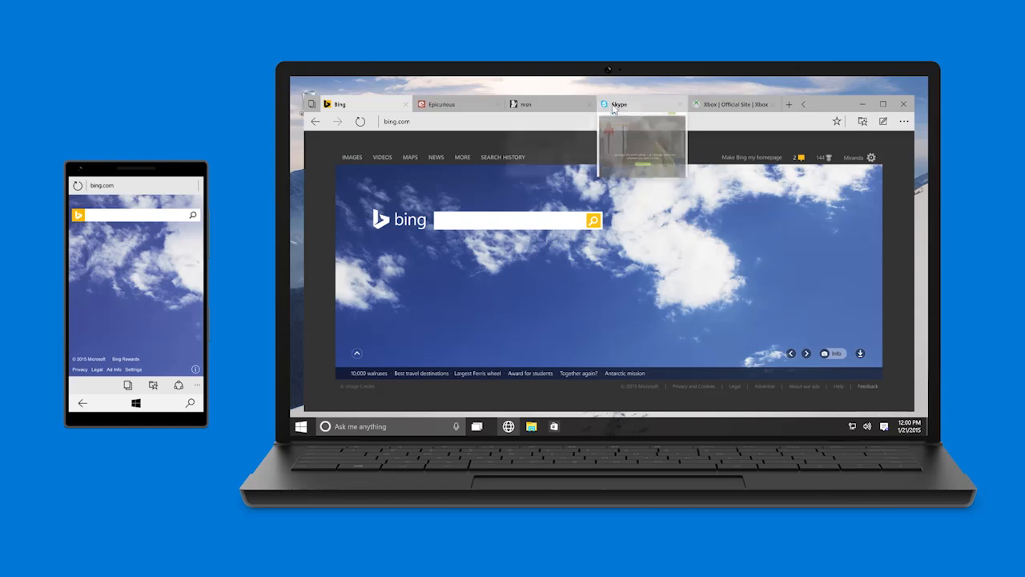
pyautogui.moveTo(442, 104)
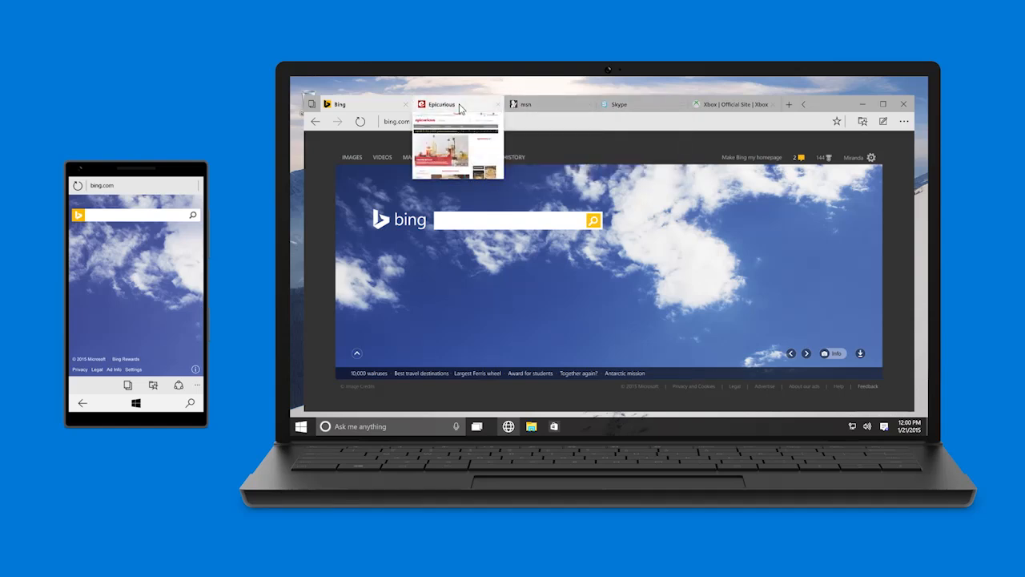
pyautogui.moveTo(732, 105)
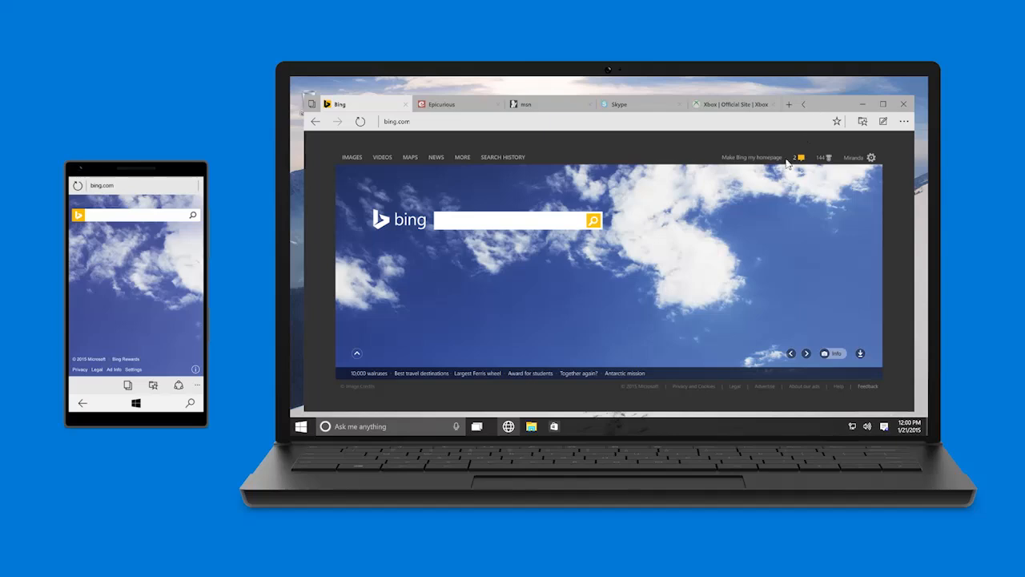
pyautogui.click(310, 104)
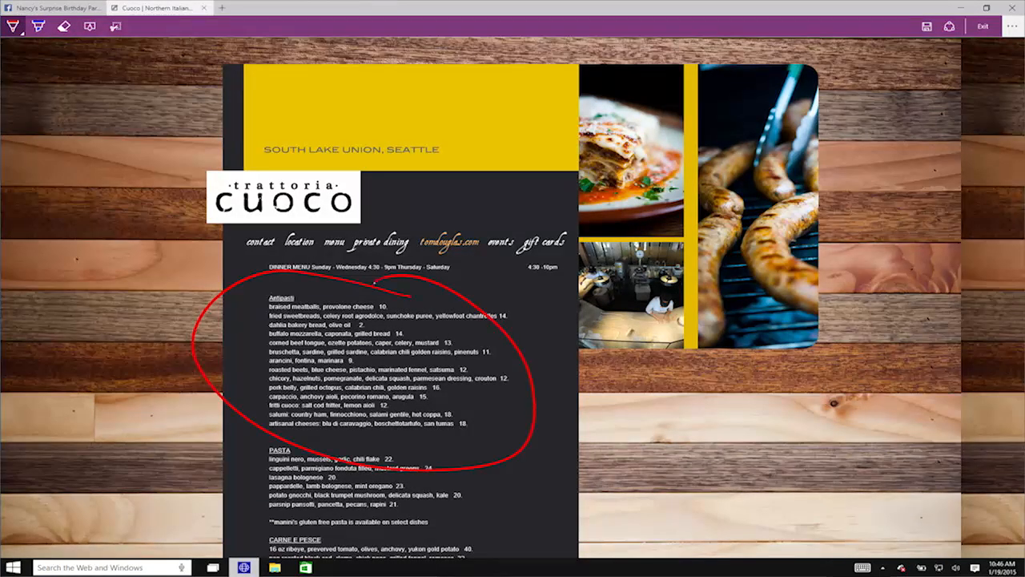
# Write a handwritten note 'this looks goo…' beside the Antipasti list and circle the Cuoco logo.
pyautogui.moveTo(500, 292); pyautogui.dragTo(565, 344)
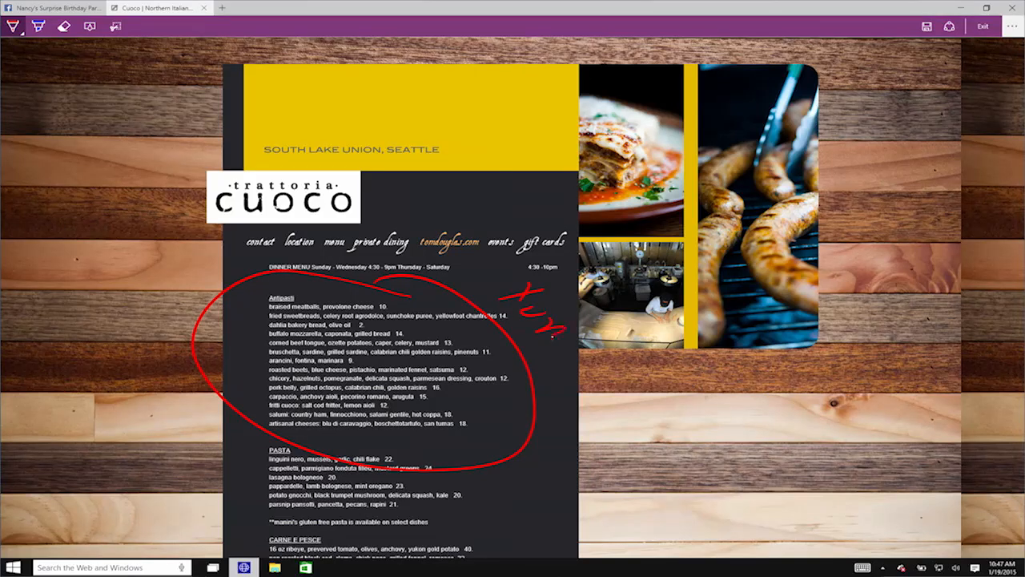
pyautogui.moveTo(217, 146); pyautogui.dragTo(361, 165)
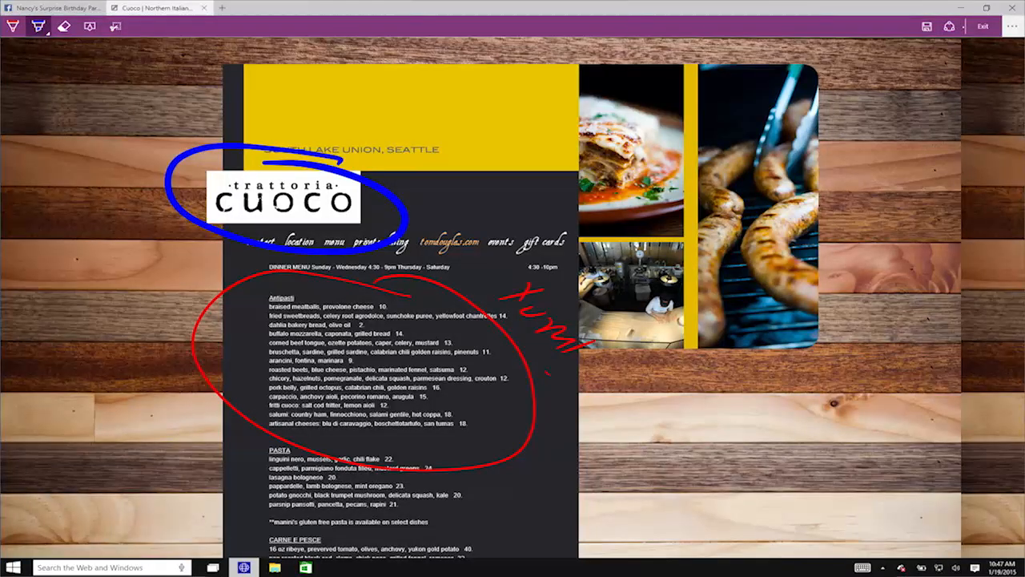
pyautogui.write('this looks goo')
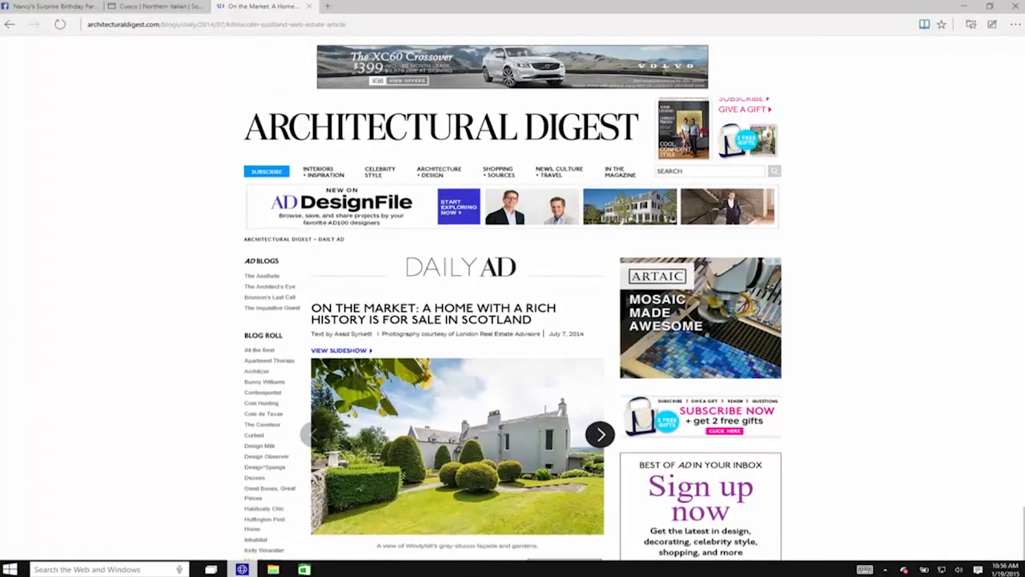
# Read the Scotland home article and show it in clean Reading View.
pyautogui.scroll(-3)
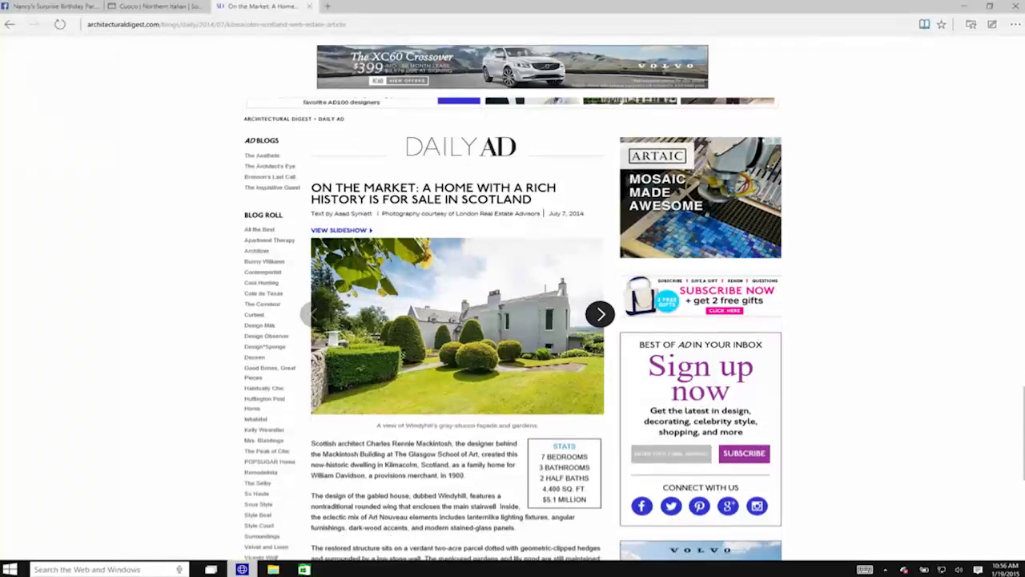
pyautogui.scroll(-3)
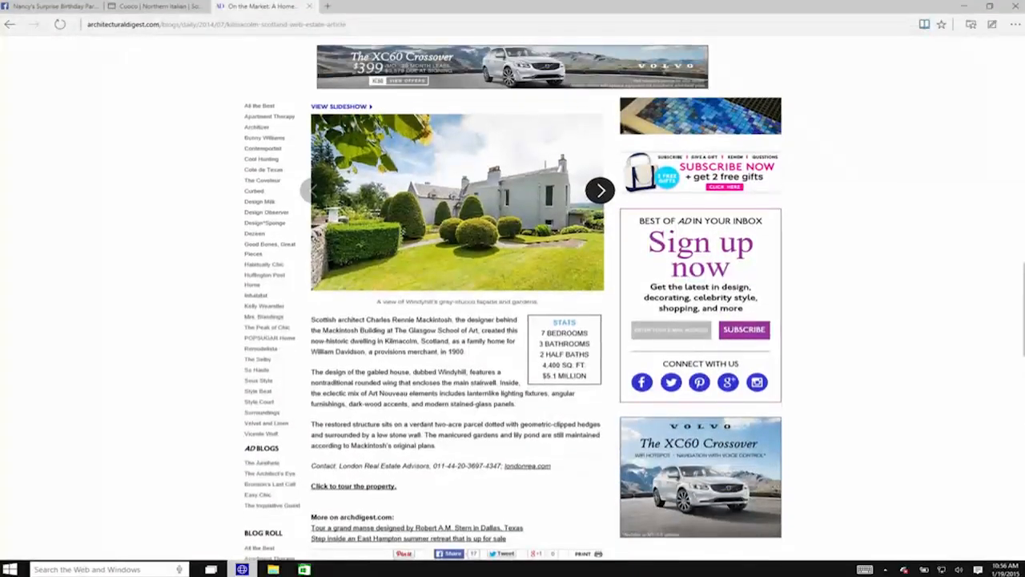
pyautogui.click(924, 24)
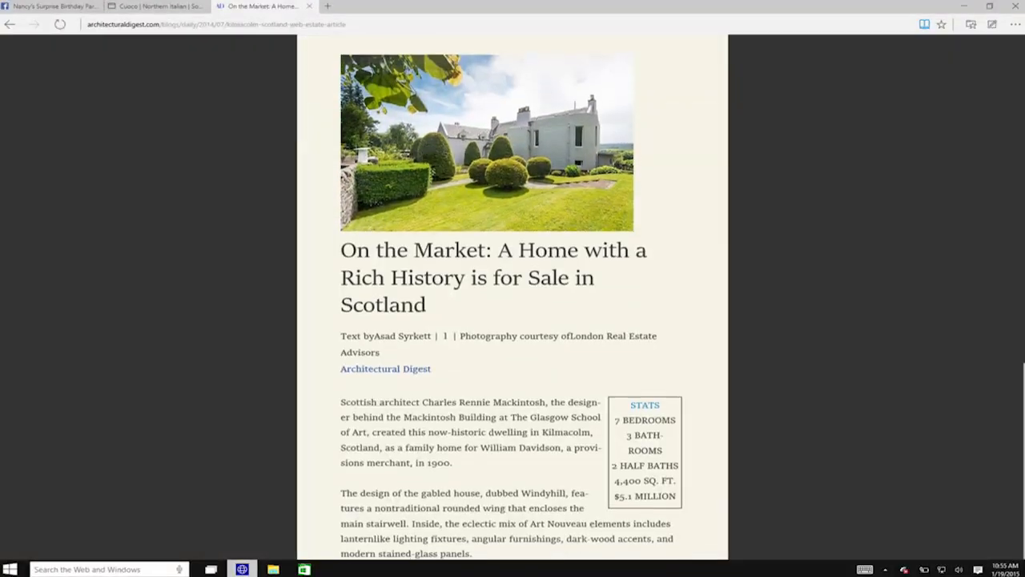
pyautogui.scroll(-3)
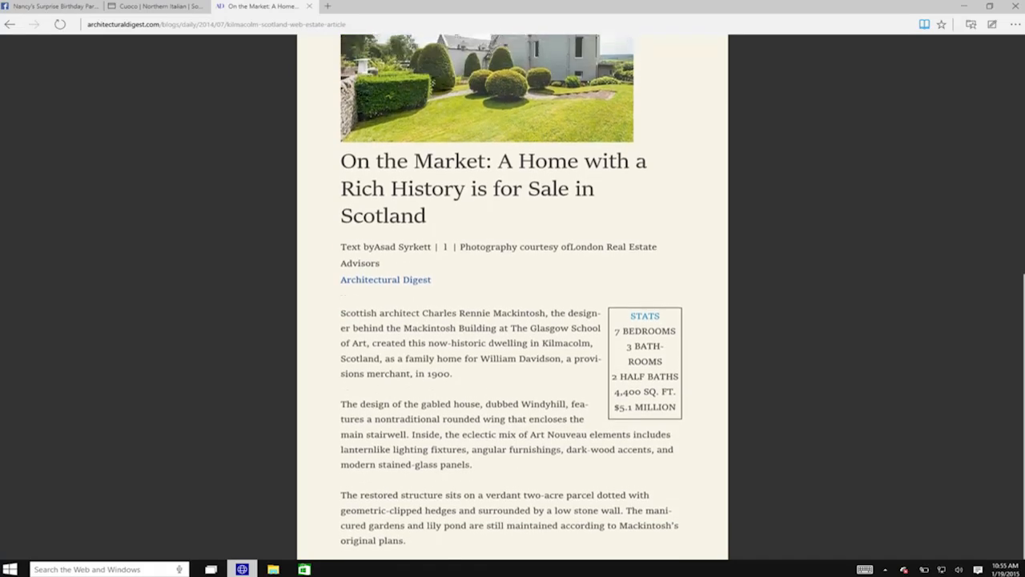
pyautogui.scroll(3)
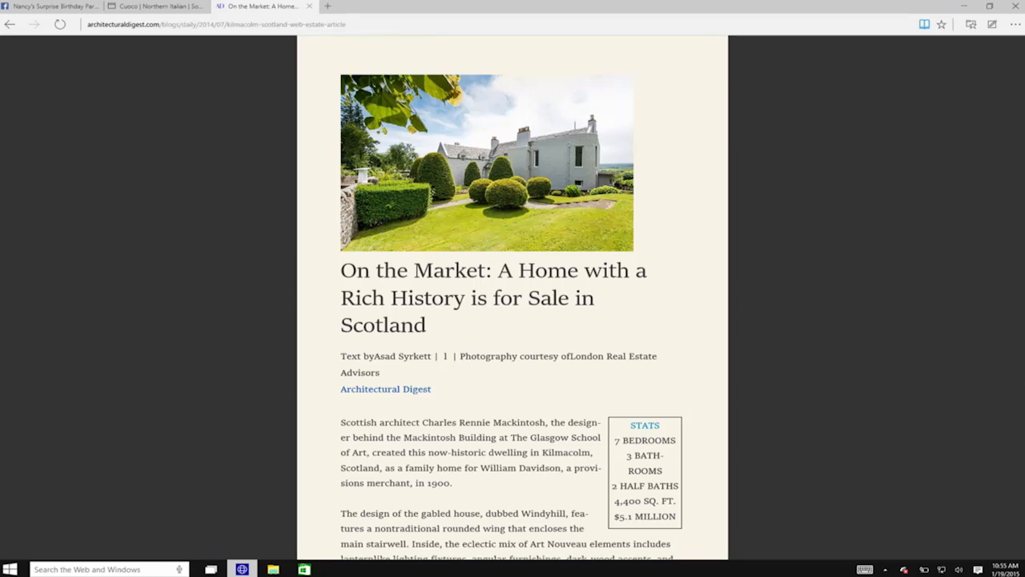
# Bring up the Hub's Reading List of saved articles and scroll through it.
pyautogui.click(922, 24)
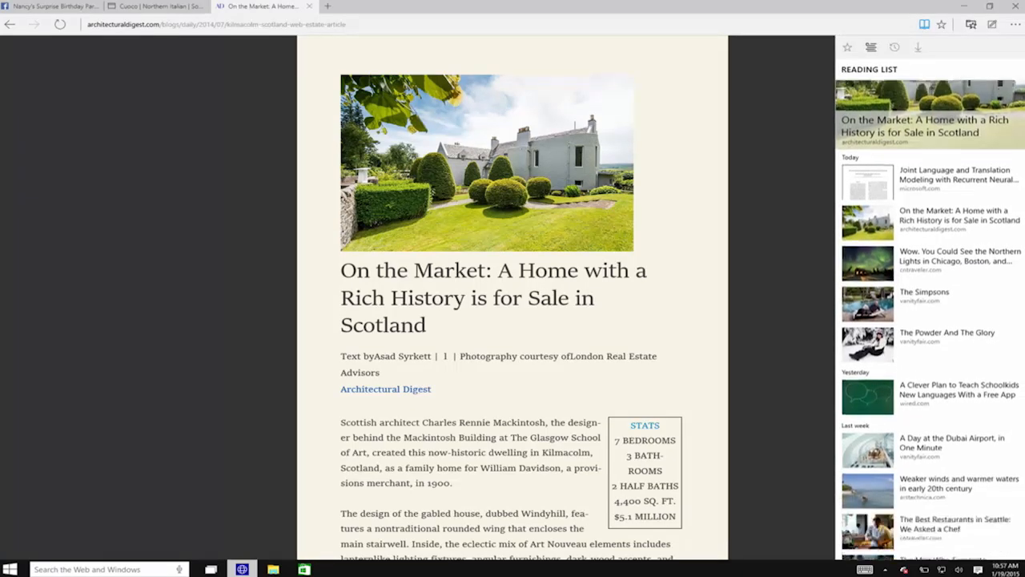
pyautogui.scroll(-3)
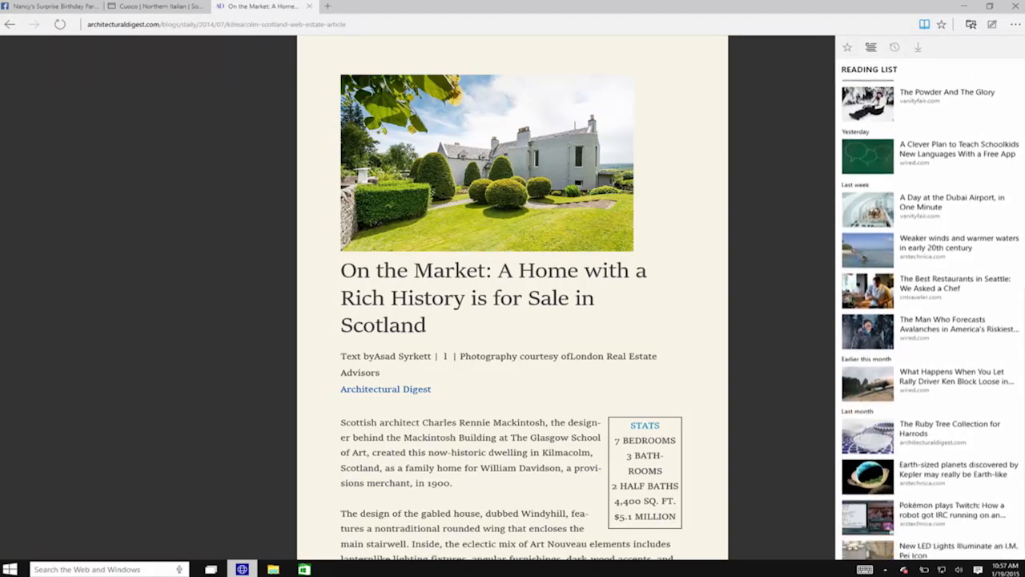
pyautogui.scroll(3)
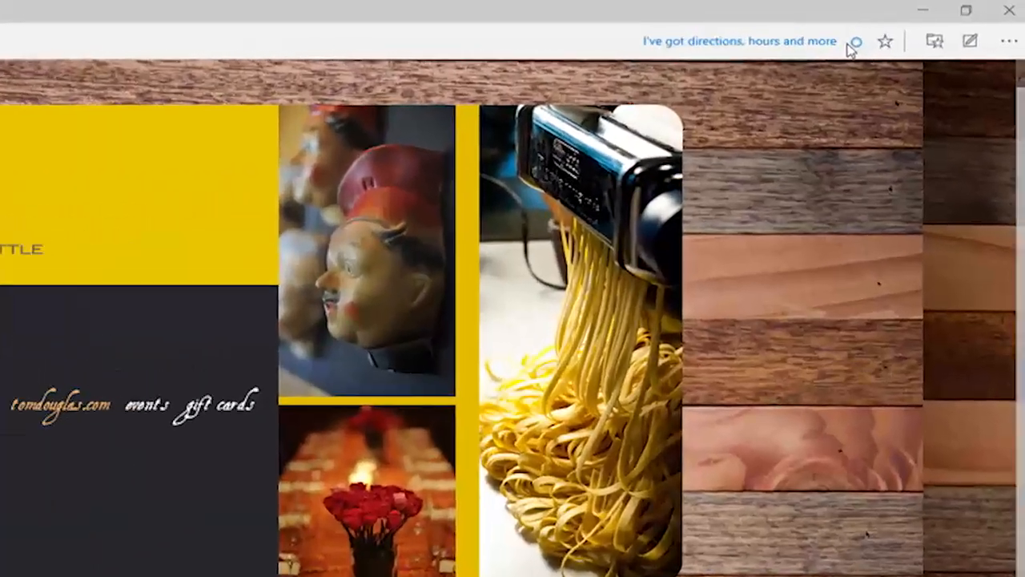
# Get Cortana's directions and hours for the Cuoco restaurant from the address bar.
pyautogui.click(852, 41)
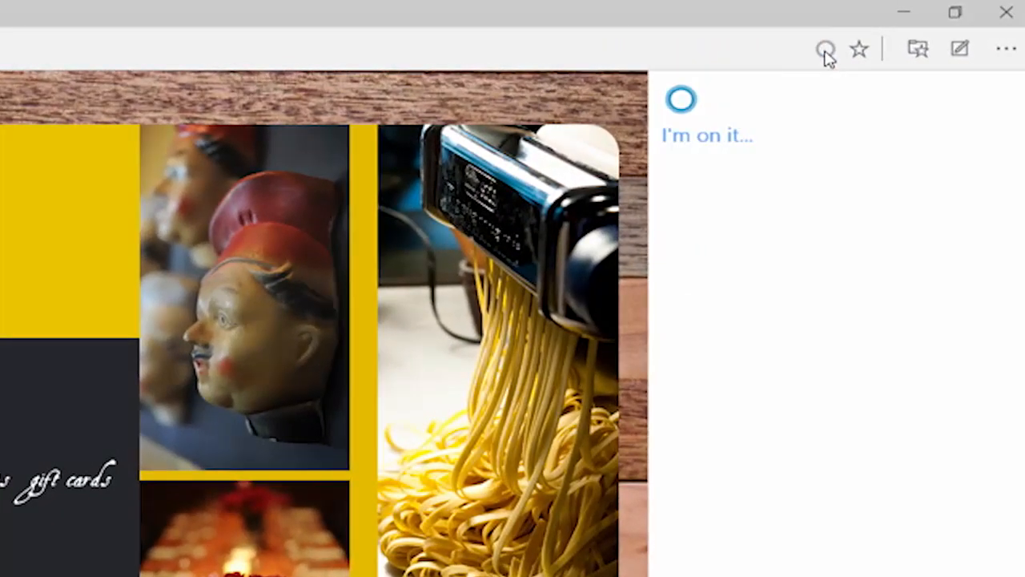